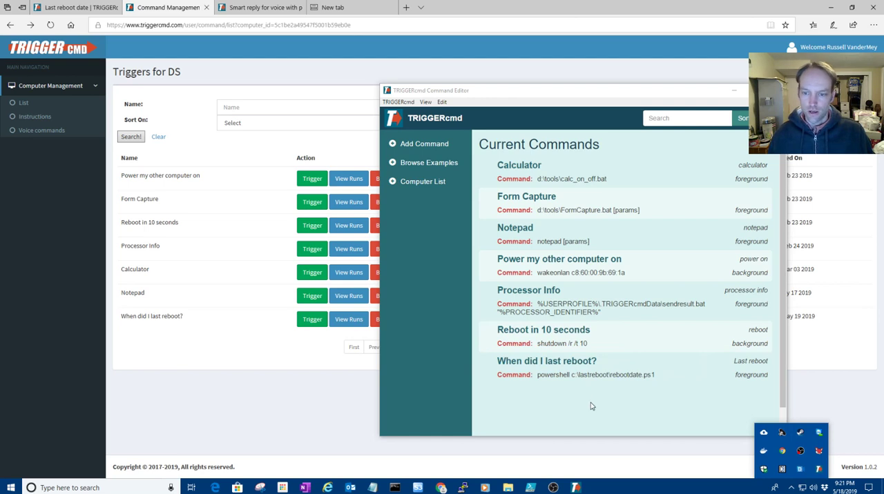
{"action": "mouse_move", "coordinate": [555, 410]}
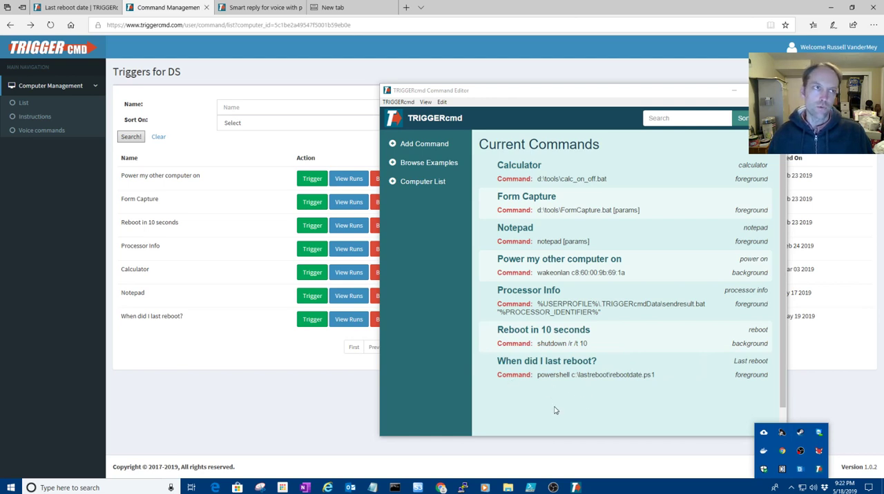
{"action": "mouse_move", "coordinate": [541, 395]}
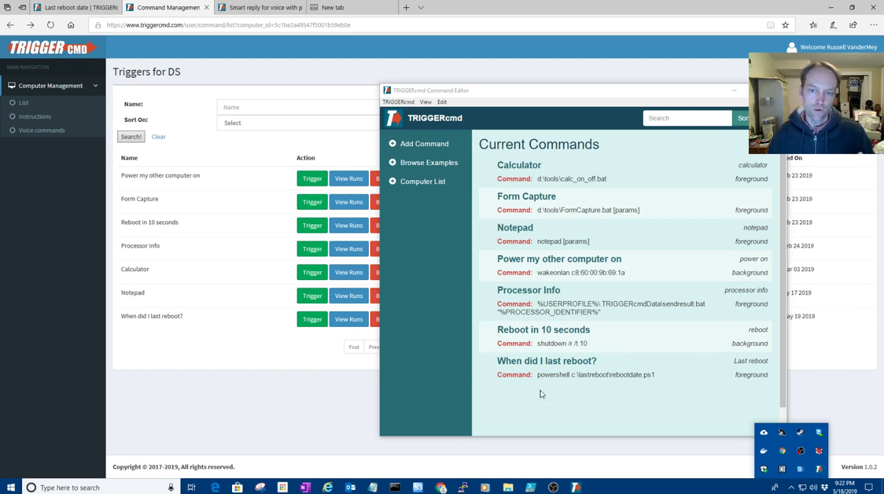
Inspect the 'When did I last reboot?' command's Voice Reply and its {{result}} placeholder.
{"action": "left_click", "coordinate": [547, 360]}
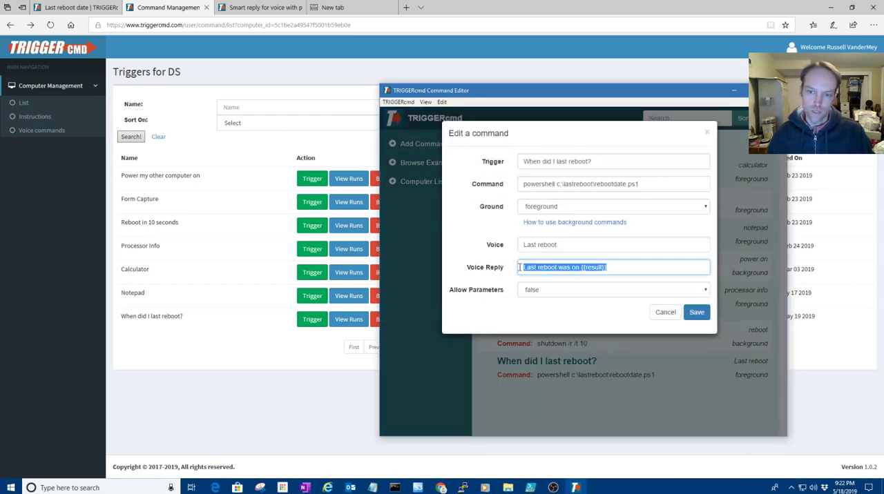
{"action": "left_click", "coordinate": [616, 268]}
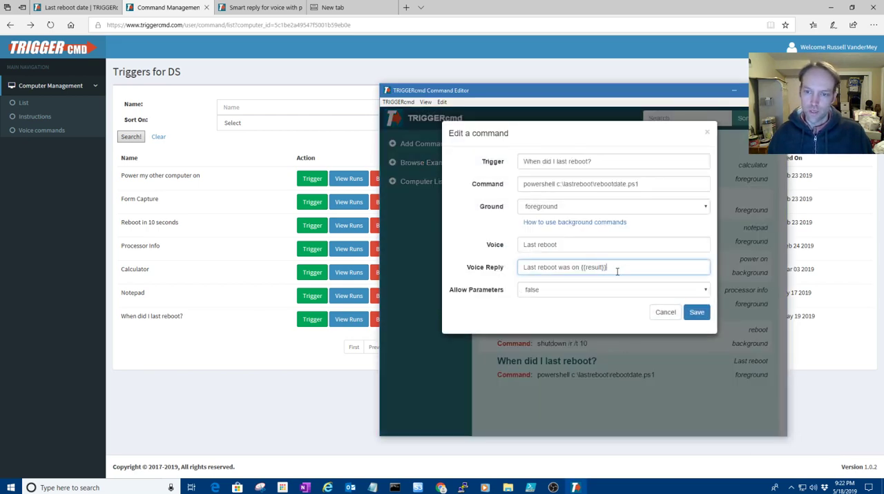
{"action": "double_click", "coordinate": [594, 268]}
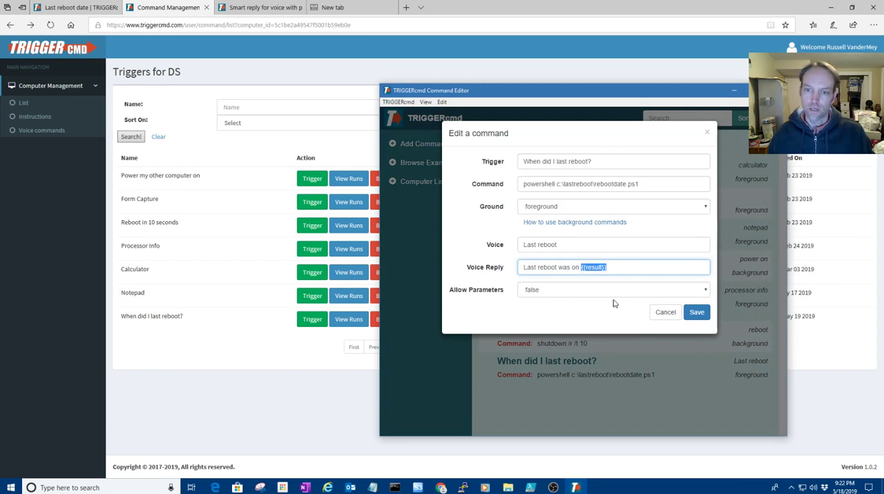
{"action": "left_click", "coordinate": [613, 268]}
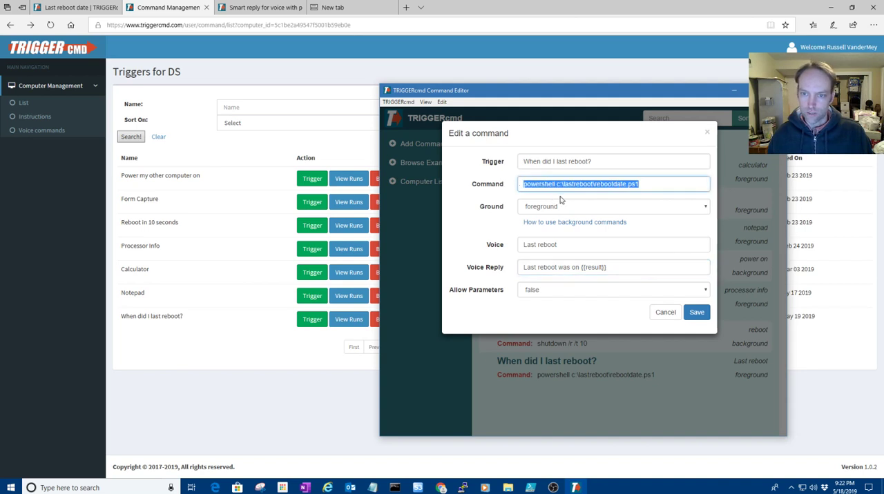
Review the rebootdate.ps1 script path and voice phrase 'Last reboot', then return to the web trigger list.
{"action": "left_click", "coordinate": [558, 183]}
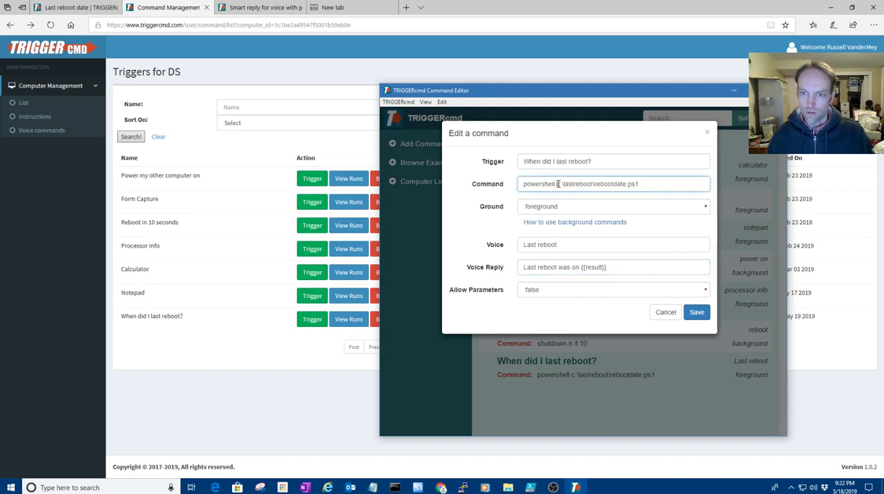
{"action": "left_click_drag", "start_coordinate": [557, 184], "coordinate": [638, 184]}
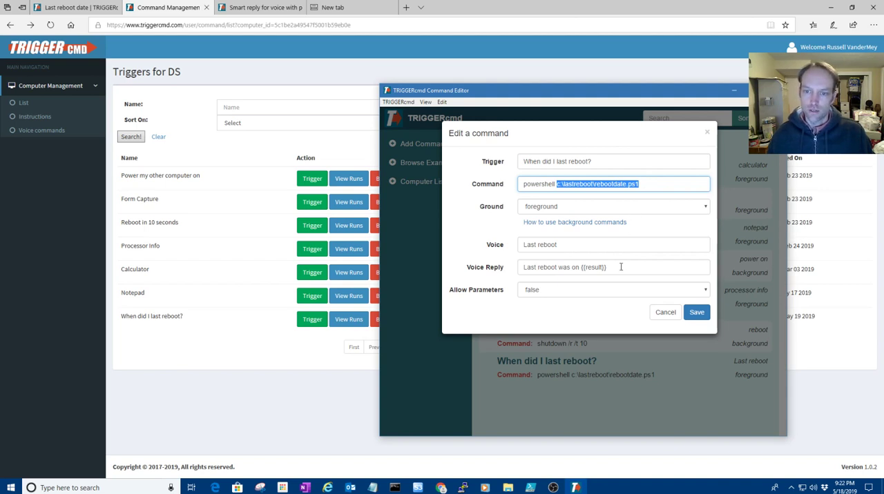
{"action": "left_click", "coordinate": [613, 268]}
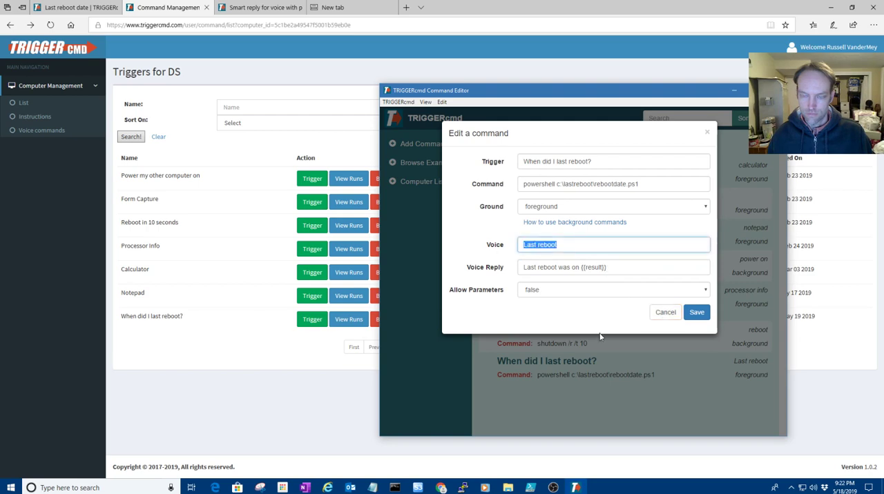
{"action": "left_click", "coordinate": [664, 312]}
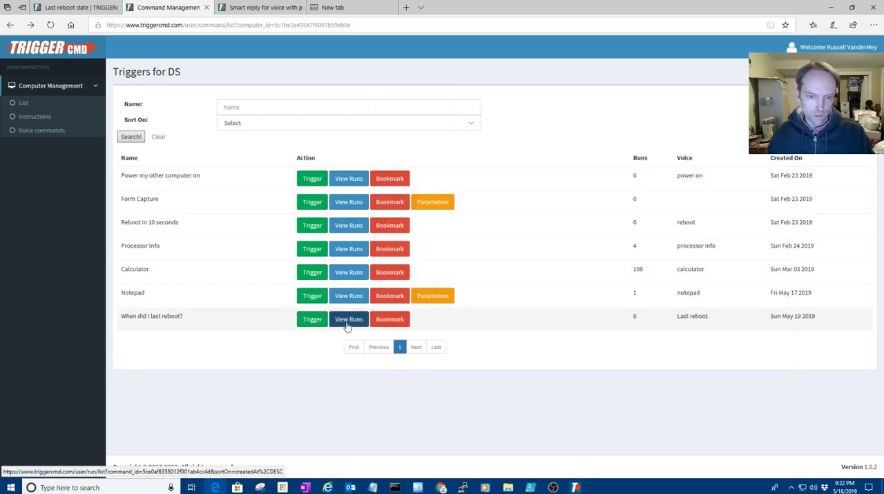
View the run history of 'When did I last reboot?' and highlight its 4/10 result.
{"action": "left_click", "coordinate": [347, 319]}
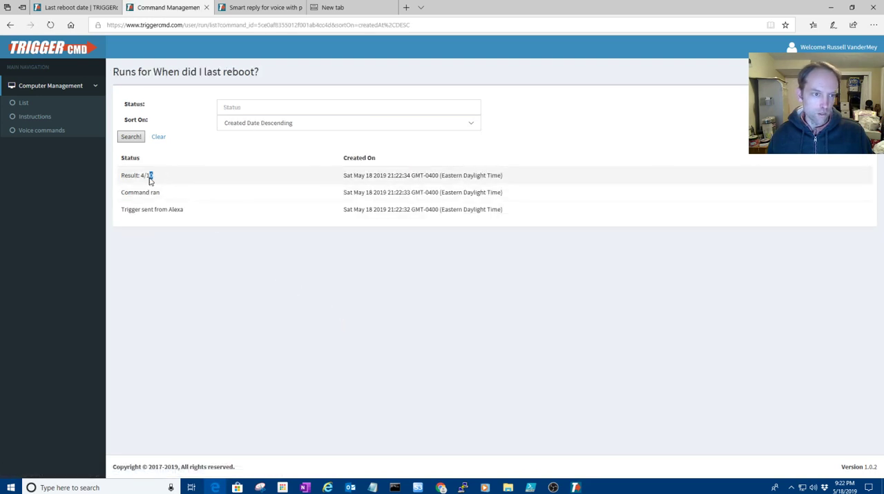
{"action": "double_click", "coordinate": [145, 173]}
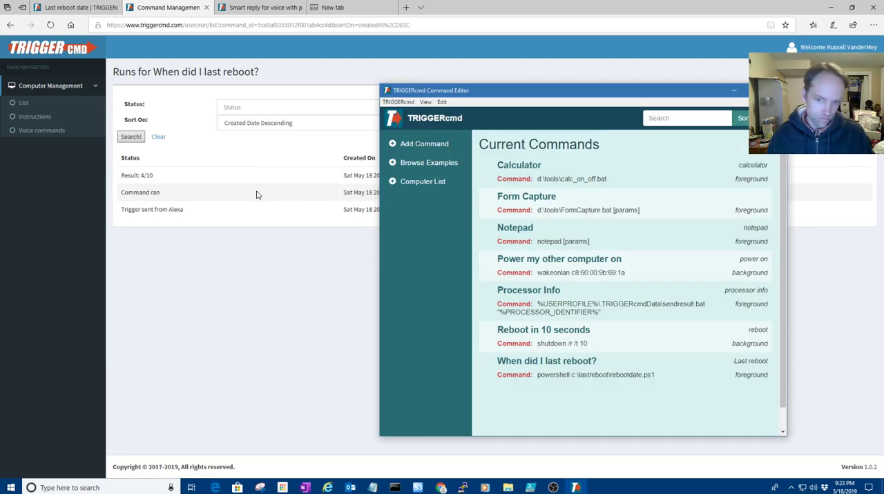
{"action": "mouse_move", "coordinate": [439, 282]}
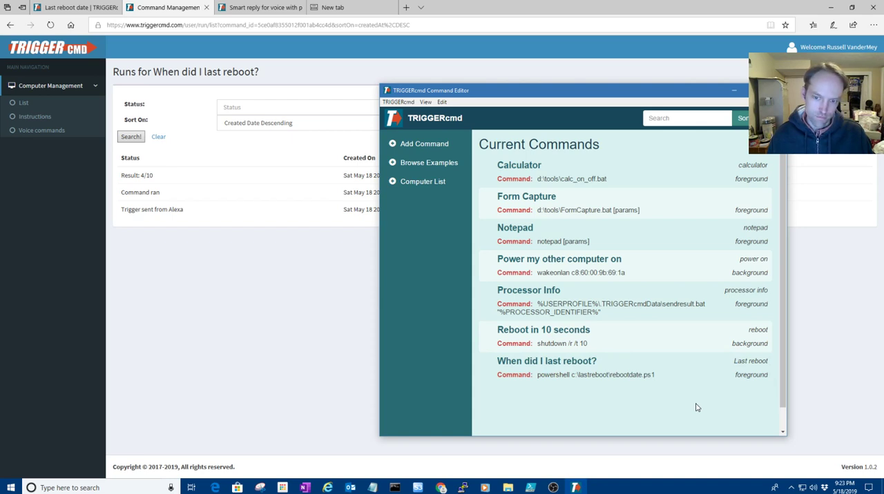
{"action": "mouse_move", "coordinate": [699, 403]}
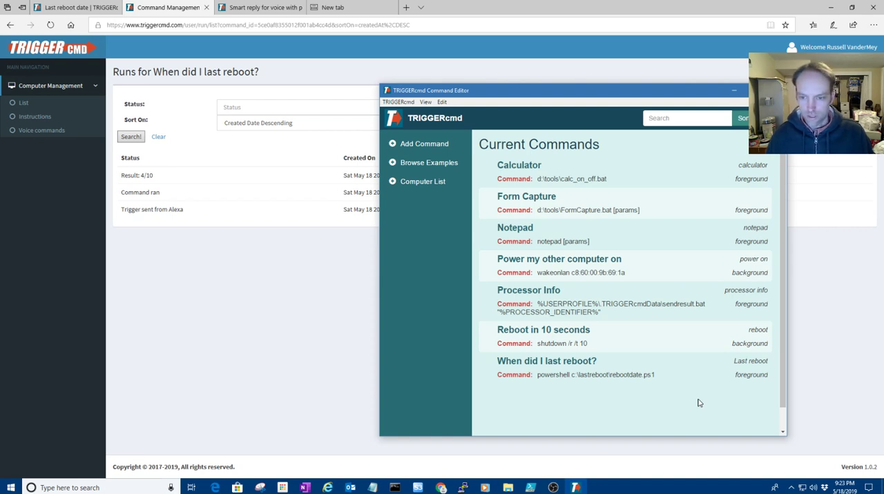
{"action": "mouse_move", "coordinate": [646, 424]}
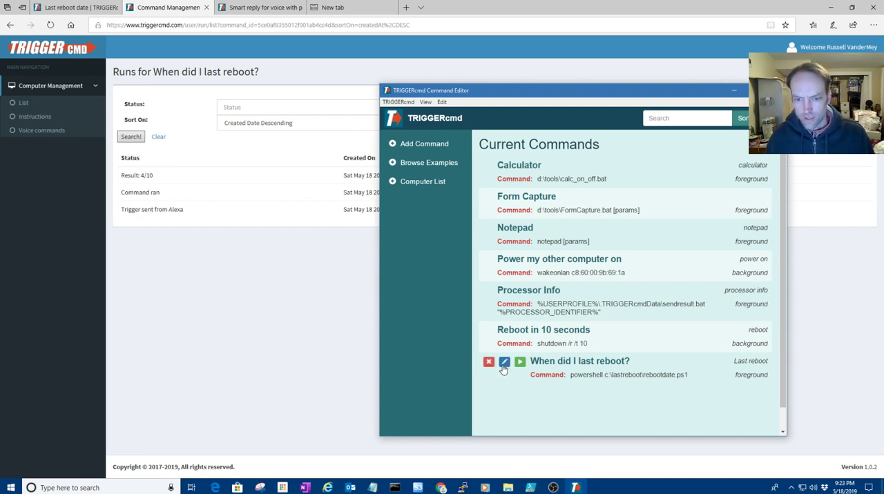
Bring up the command list and reopen 'When did I last reboot?' running powershell c:\lastreboot\rebootdate.ps1.
{"action": "left_click", "coordinate": [504, 361]}
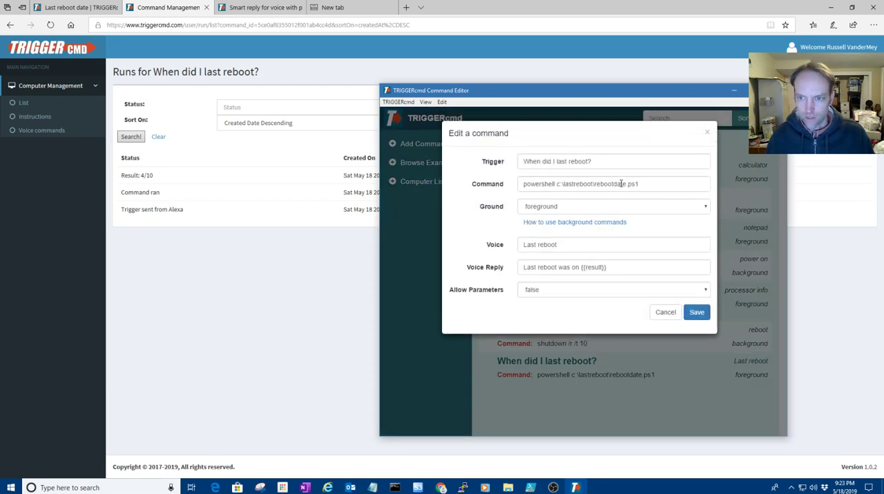
{"action": "left_click", "coordinate": [665, 312]}
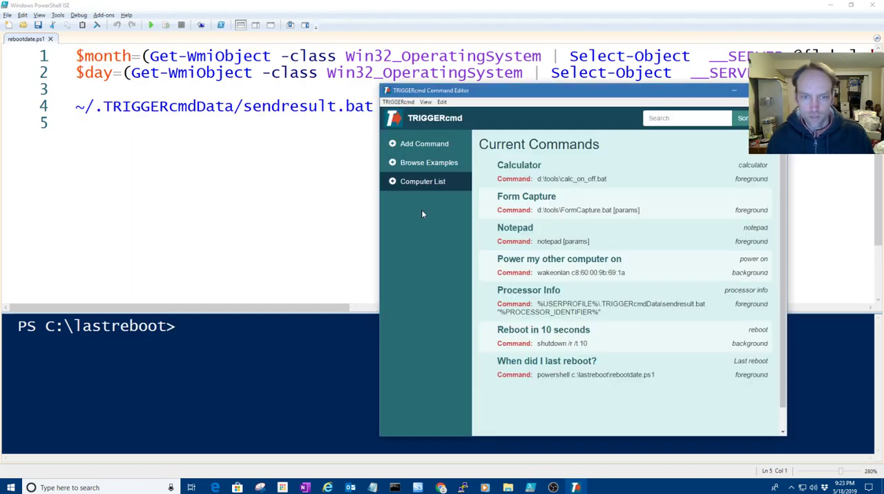
{"action": "left_click", "coordinate": [547, 362]}
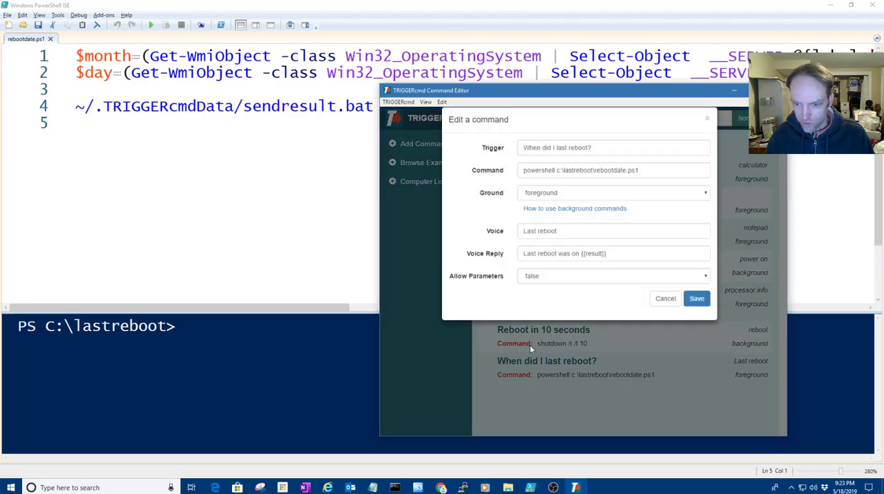
{"action": "left_click", "coordinate": [613, 268]}
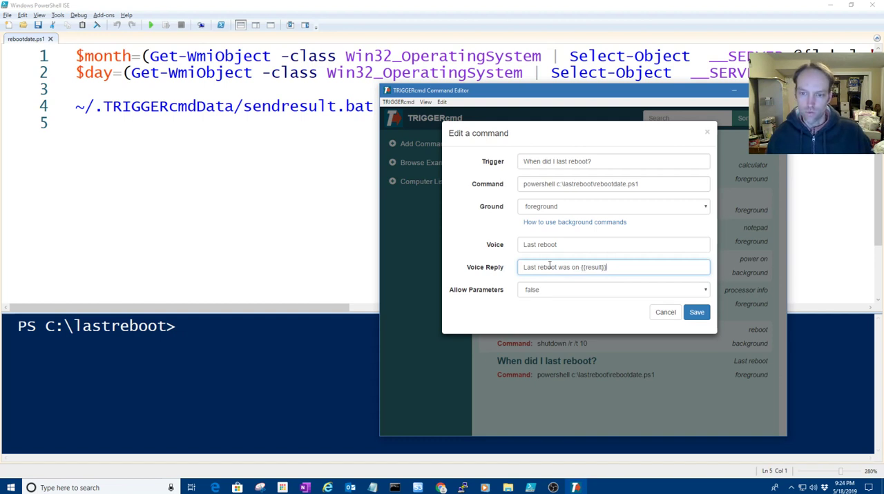
Highlight the {{result}} placeholder in the Voice Reply, then dismiss the editor without saving.
{"action": "triple_click", "coordinate": [564, 268]}
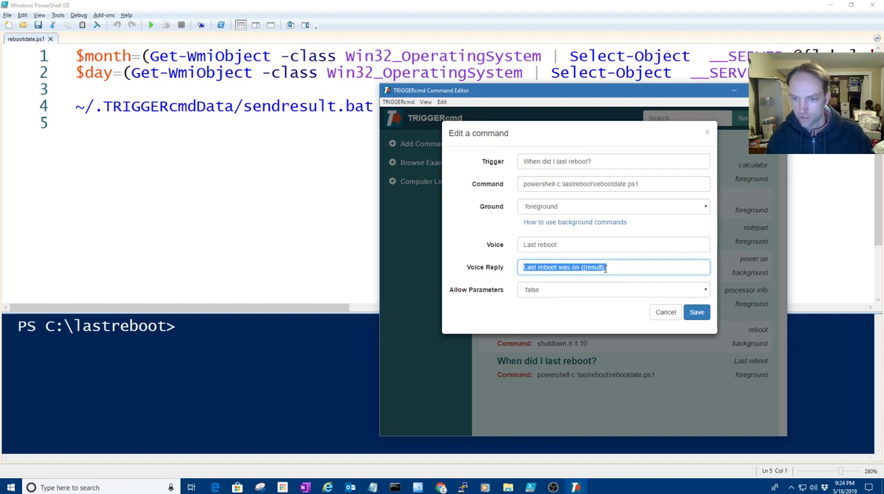
{"action": "left_click", "coordinate": [576, 268]}
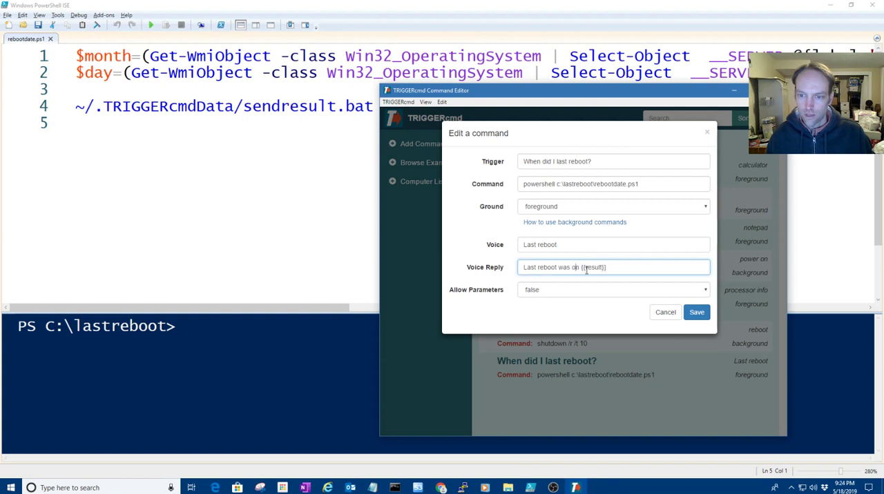
{"action": "double_click", "coordinate": [594, 267]}
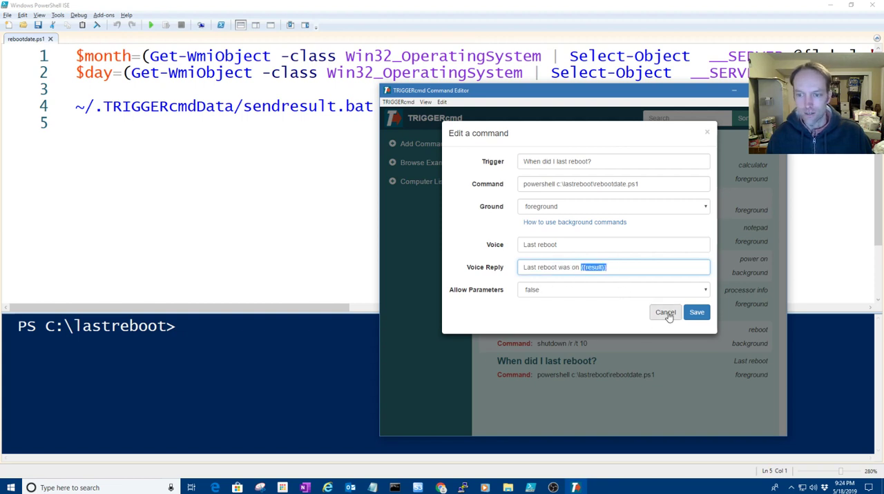
{"action": "left_click", "coordinate": [665, 312]}
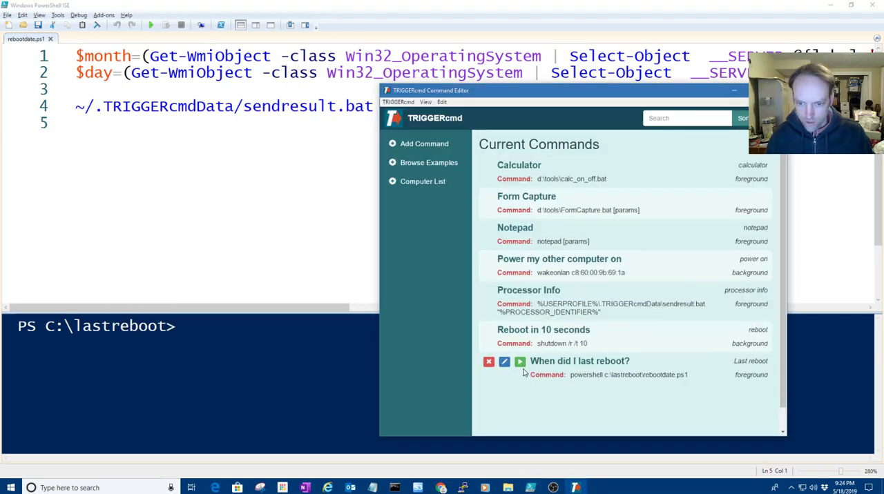
In rebootdate.ps1 line 4, try 'sh' as the sendresult extension, then restore 'bat'.
{"action": "left_click", "coordinate": [504, 362]}
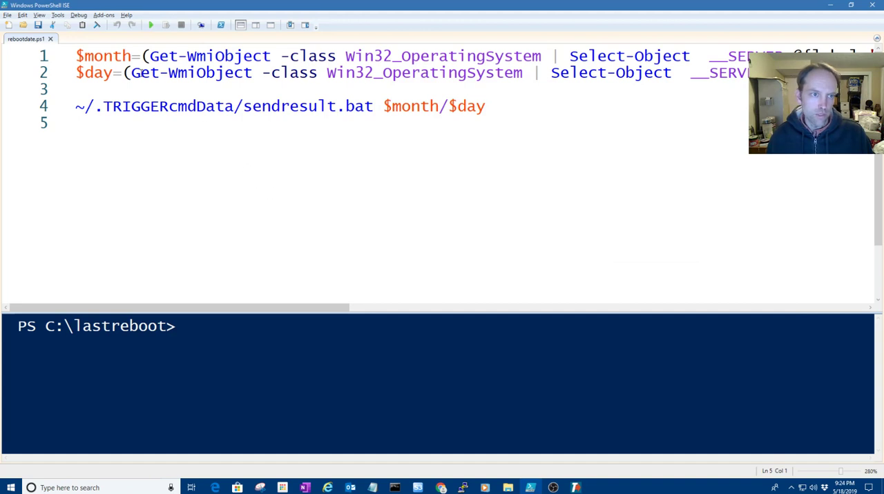
{"action": "double_click", "coordinate": [102, 55]}
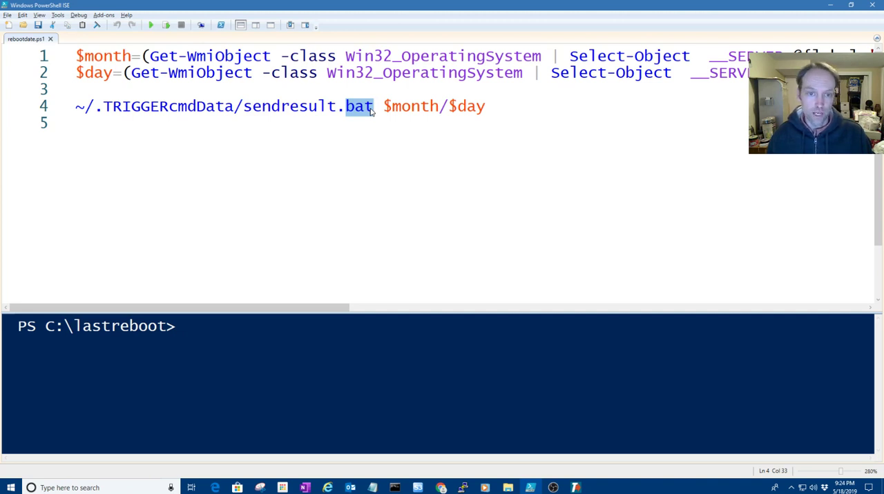
{"action": "type", "text": "sh"}
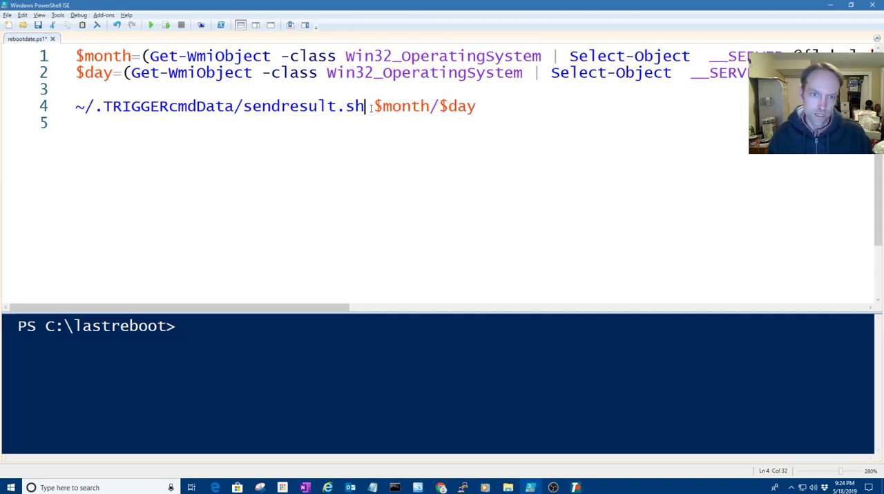
{"action": "type", "text": "bat"}
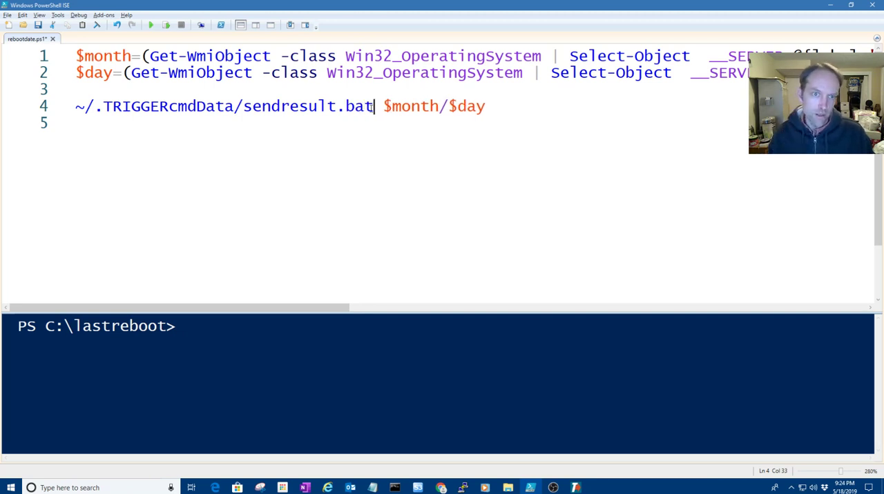
Try %USERPROFILE% in place of the leading ~, revert to ~, then switch to the Last reboot date forum post.
{"action": "left_click_drag", "start_coordinate": [373, 105], "coordinate": [76, 105]}
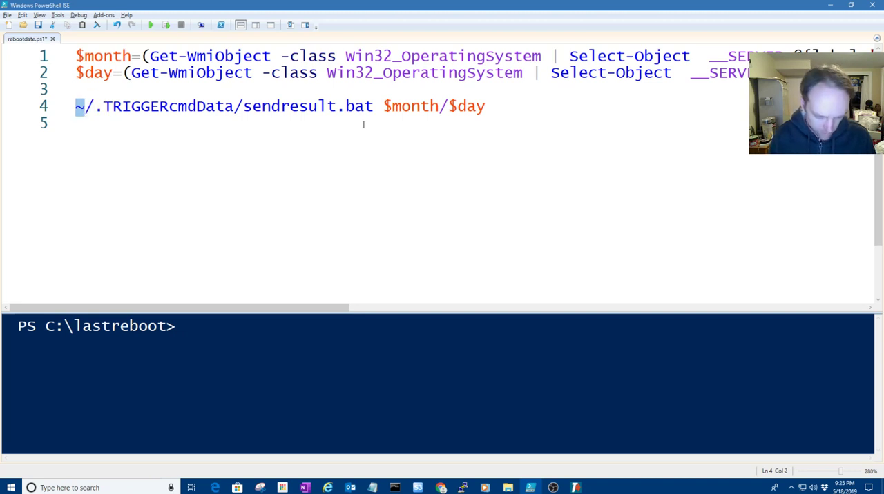
{"action": "type", "text": "%USER"}
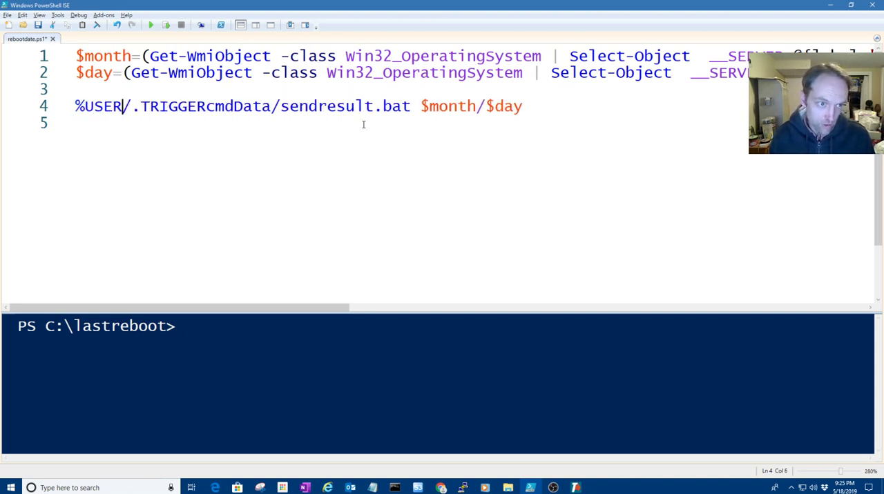
{"action": "type", "text": "PROFILE%"}
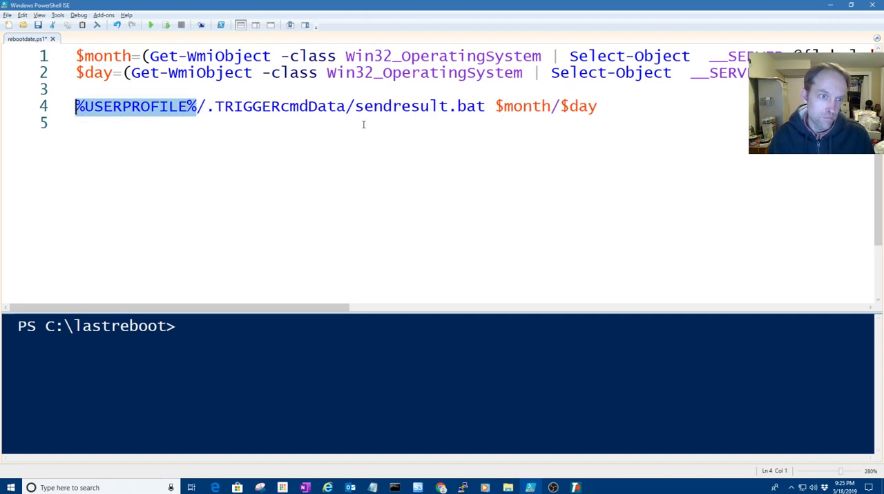
{"action": "type", "text": "~"}
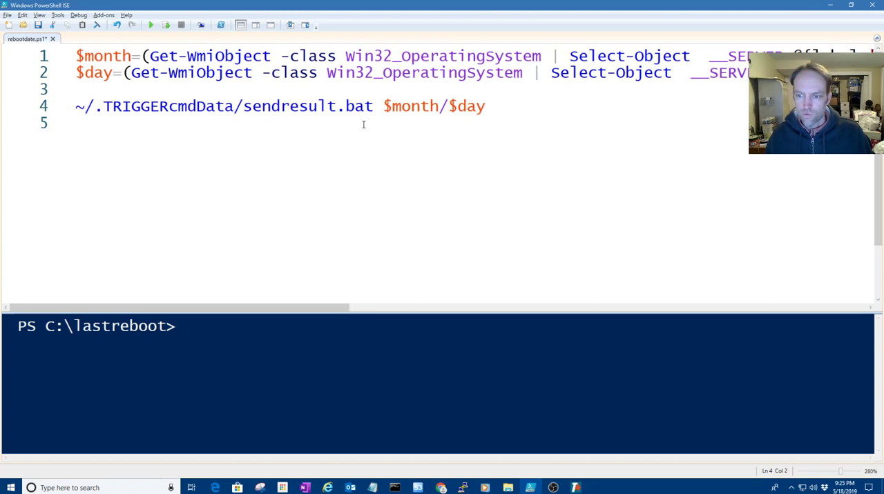
{"action": "key", "text": "alt+tab"}
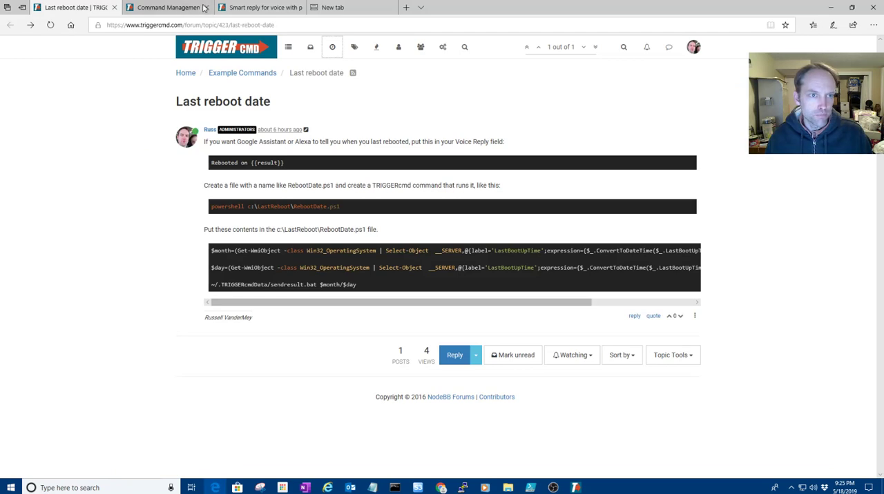
View the smart reply for voice forum thread and highlight the question about script output in voice replies.
{"action": "left_click", "coordinate": [259, 7]}
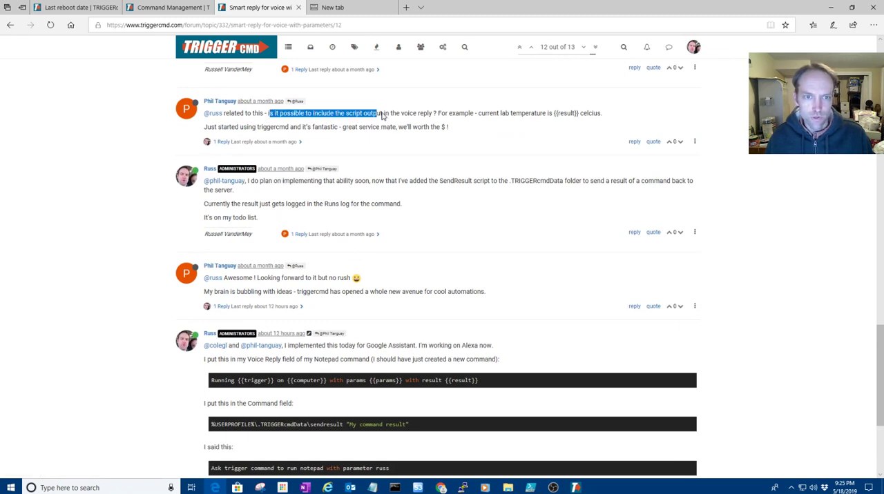
{"action": "left_click_drag", "start_coordinate": [378, 114], "coordinate": [436, 113]}
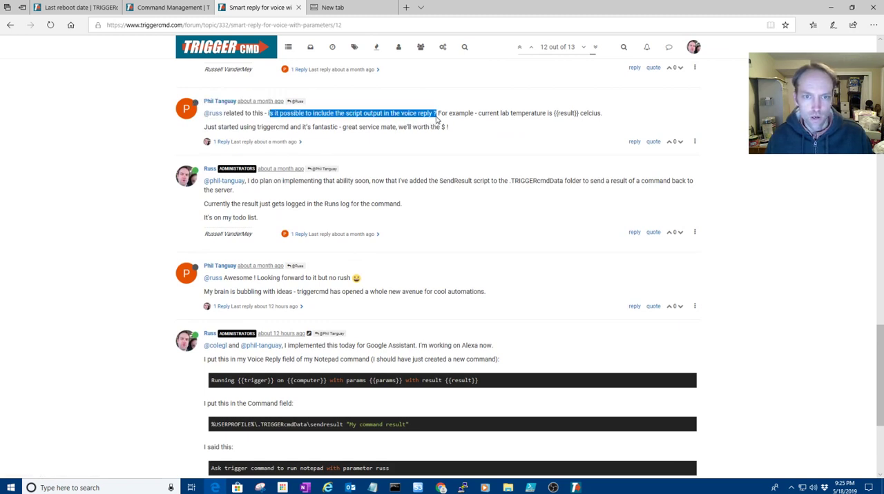
{"action": "mouse_move", "coordinate": [453, 146]}
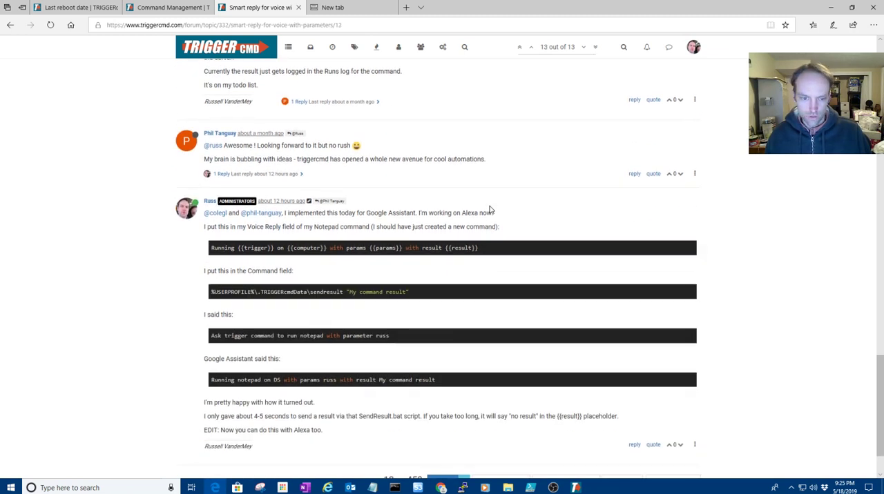
{"action": "scroll", "scroll_direction": "down", "scroll_amount": 3}
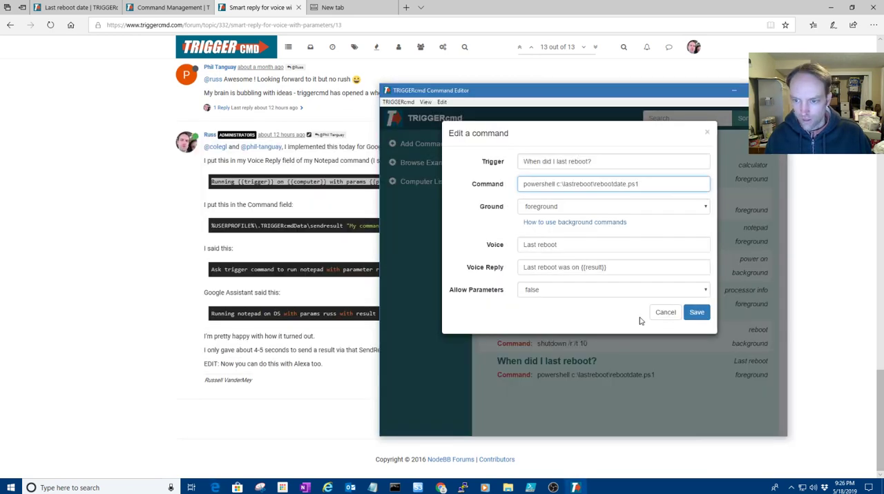
Add the 'When did I last reboot?' example from Browse Examples as a second command.
{"action": "left_click", "coordinate": [665, 312]}
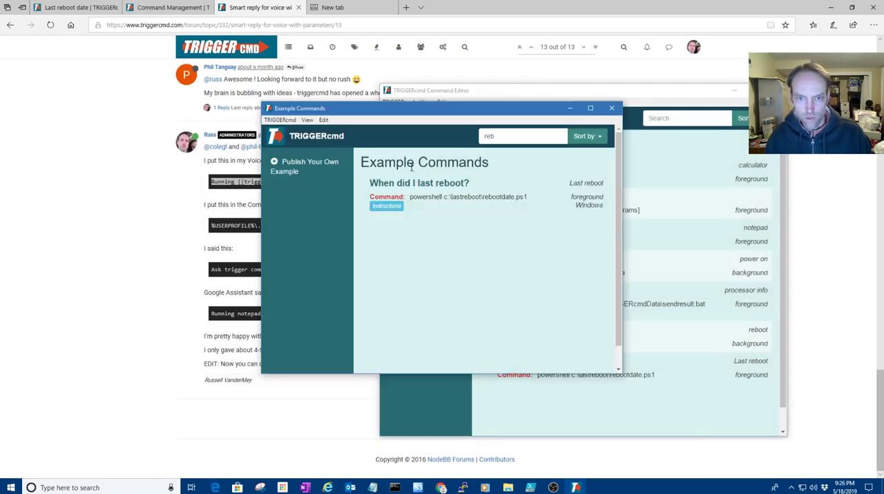
{"action": "key", "text": "Backspace"}
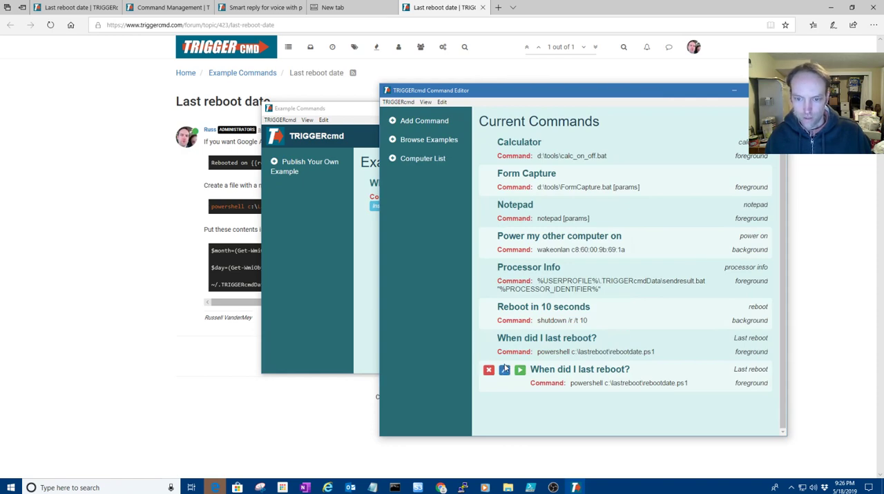
Draft 'Rebooted on {{result}}' as the duplicate command's Voice Reply, cancel, and show the network panel.
{"action": "left_click", "coordinate": [504, 370]}
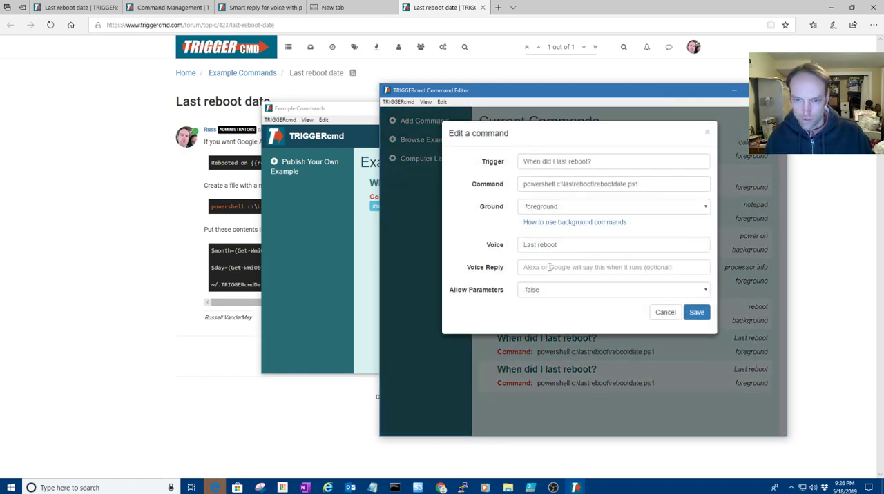
{"action": "type", "text": "R"}
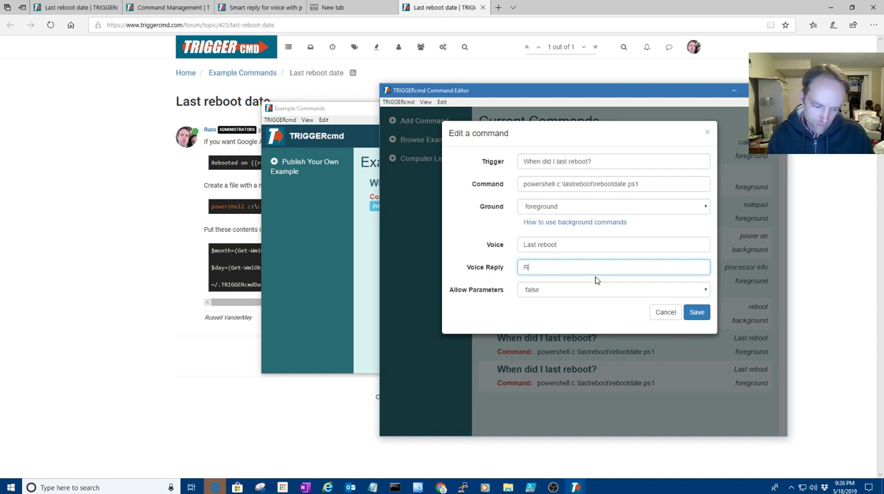
{"action": "type", "text": "ebooted on"}
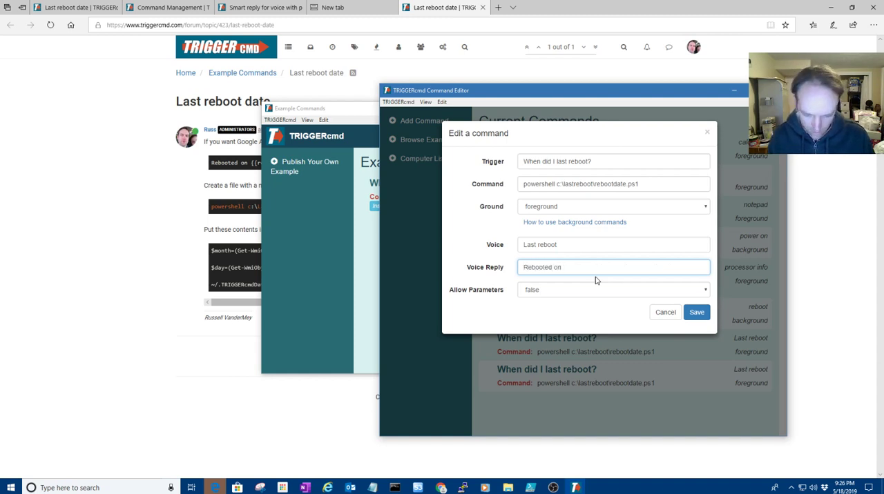
{"action": "type", "text": "{{result"}
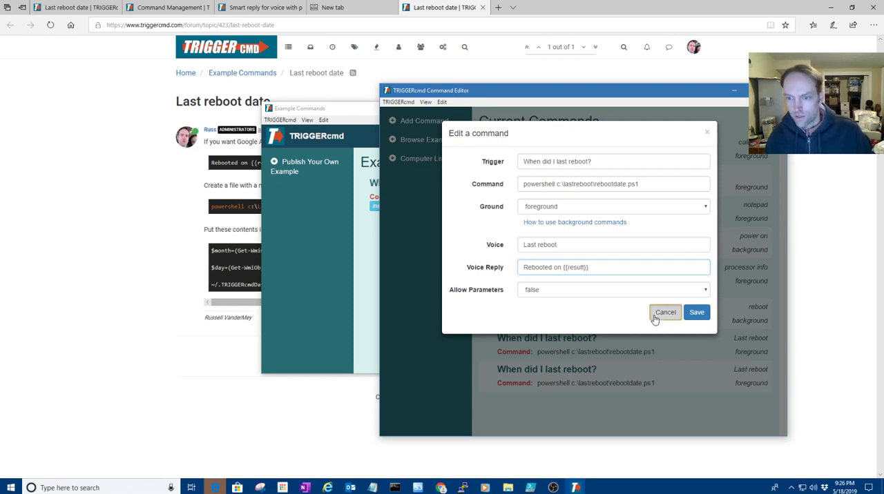
{"action": "left_click", "coordinate": [666, 312]}
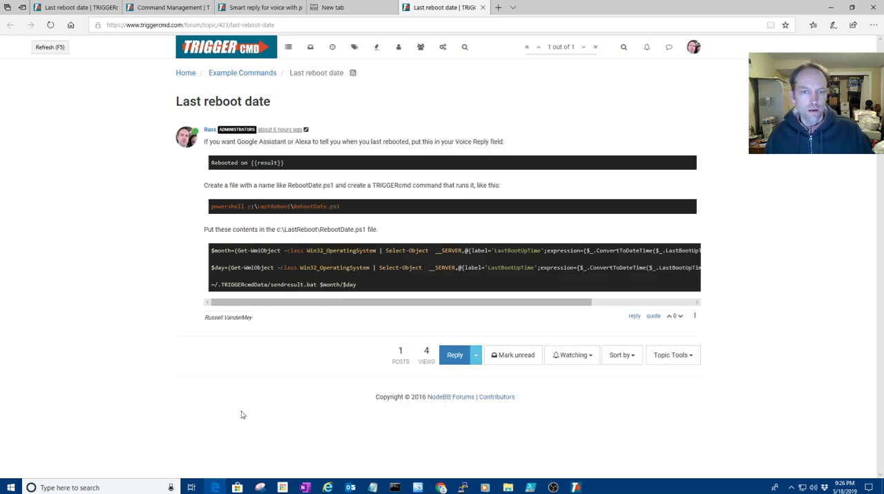
{"action": "left_click", "coordinate": [804, 487]}
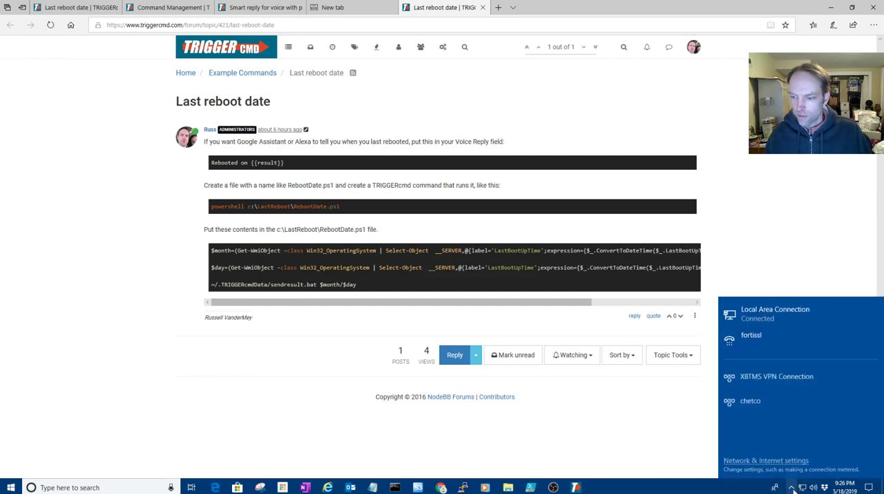